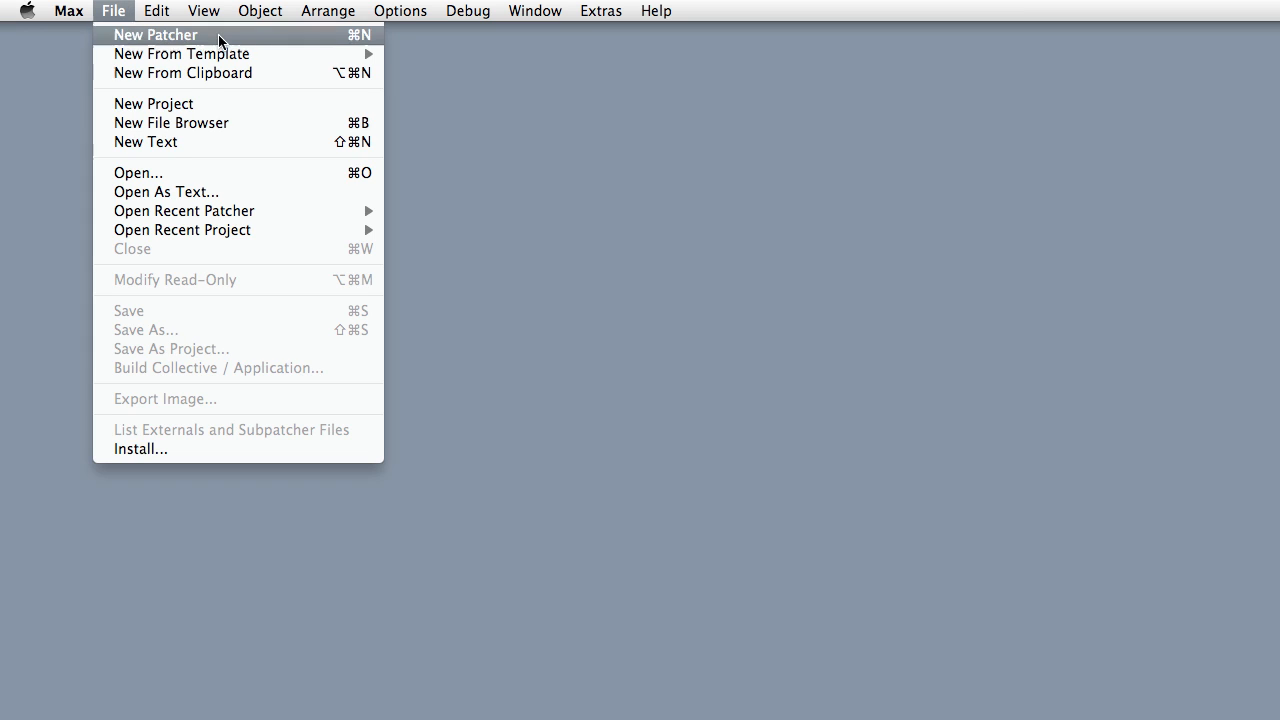
Create a new empty Untitled1 patcher from the File menu.
click(155, 34)
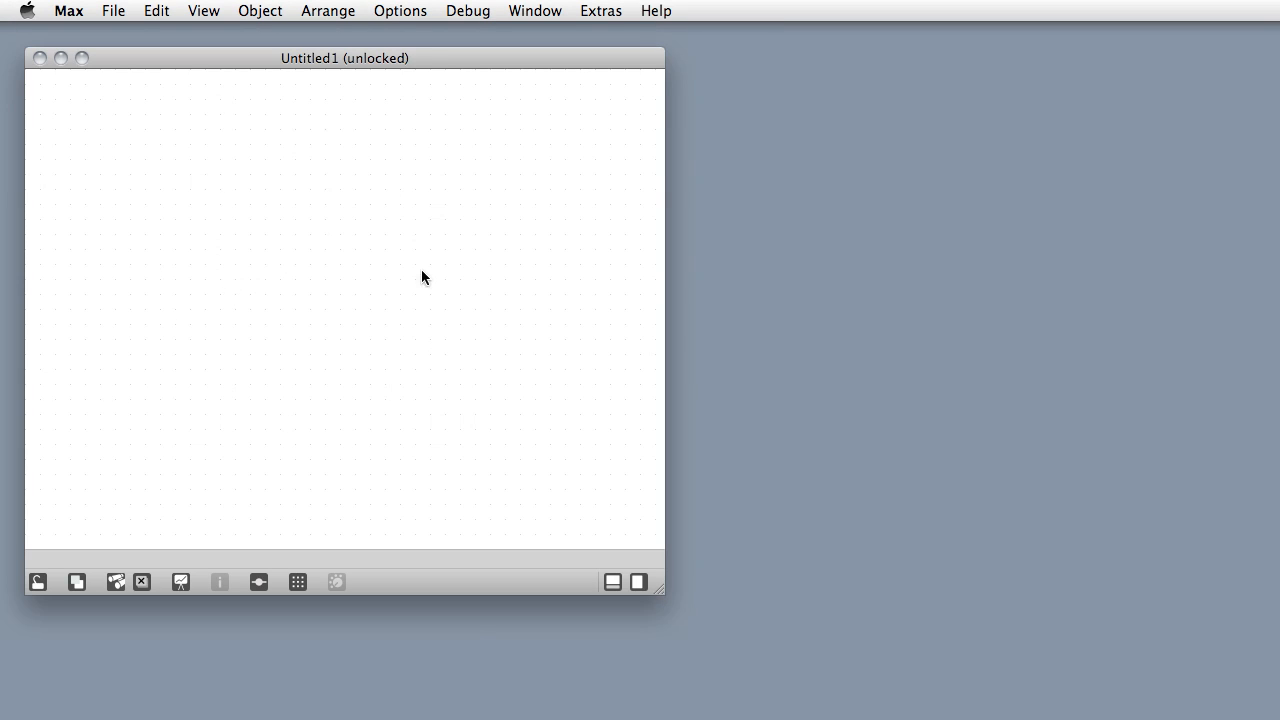
mouse_move(639, 582)
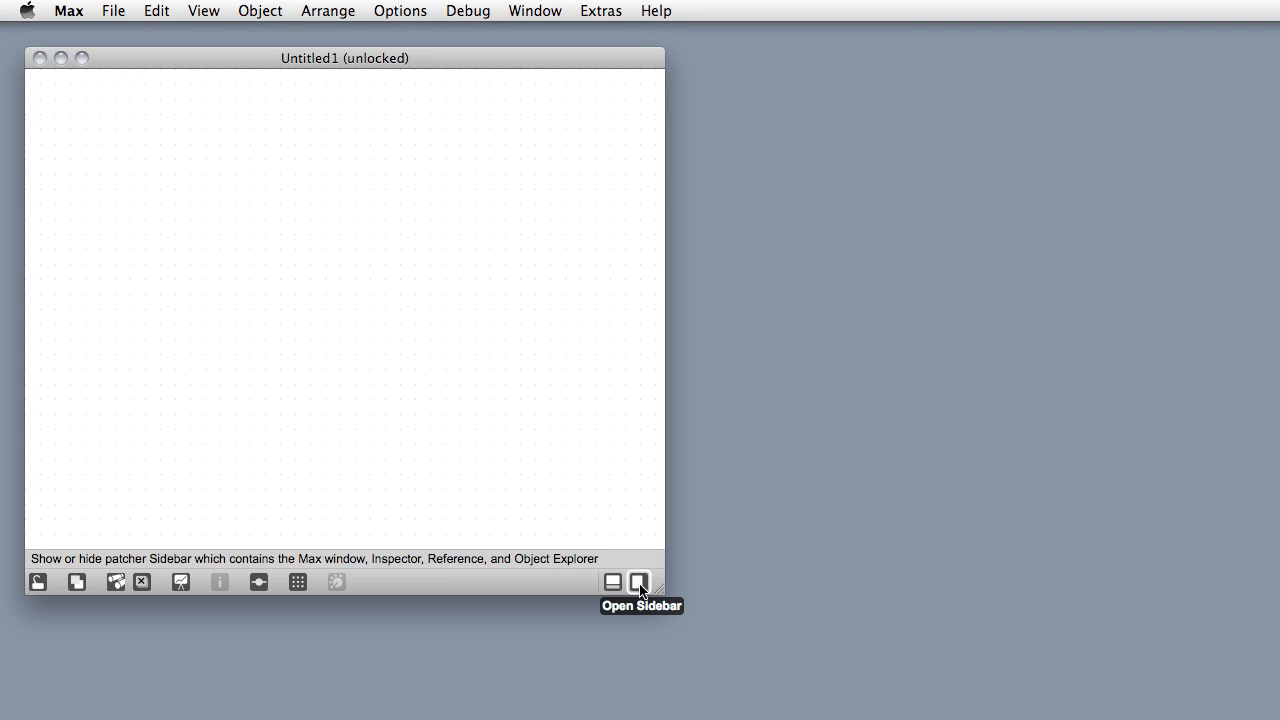
Open the sidebar's Object Explorer and scroll through its object categories.
click(639, 582)
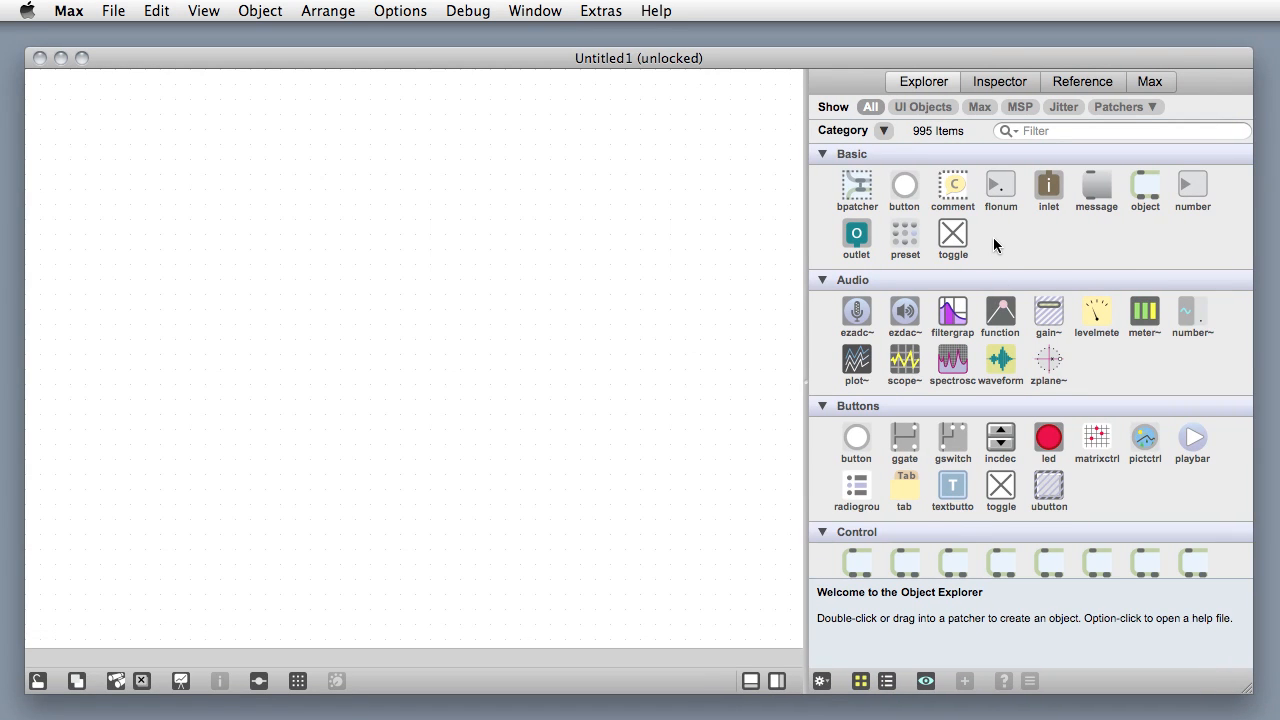
scroll(down, 3)
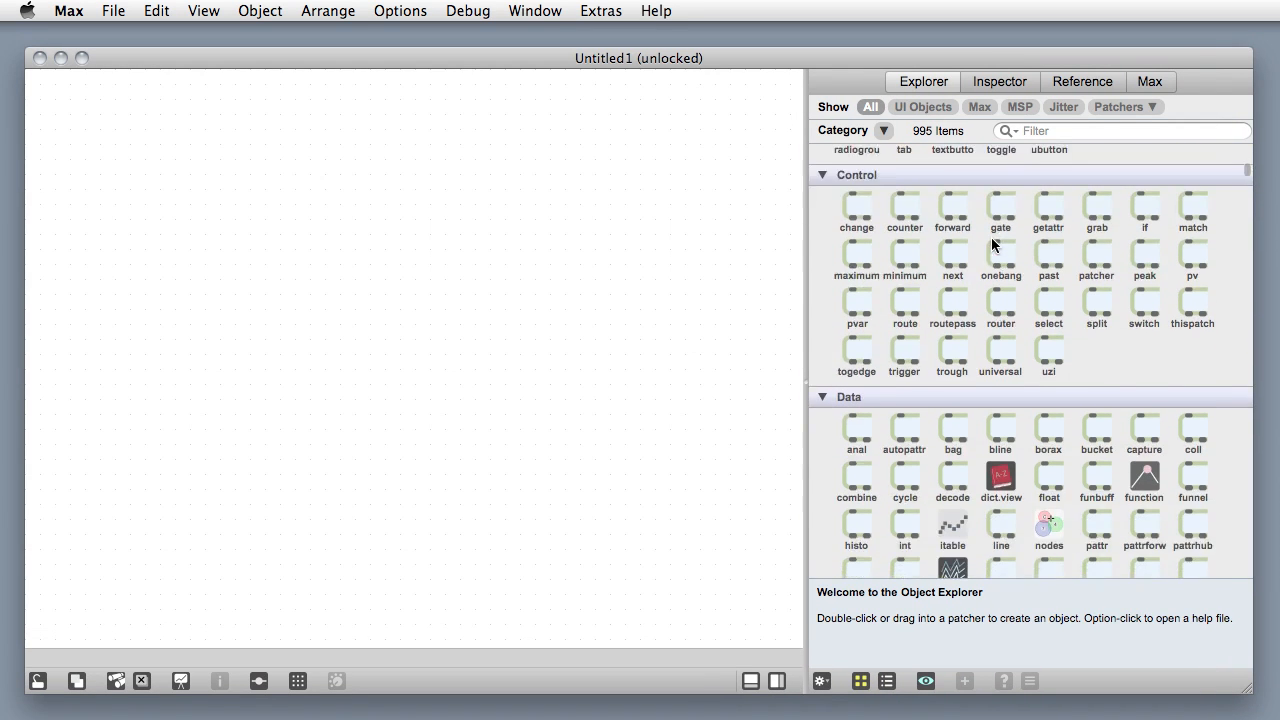
scroll(down, 3)
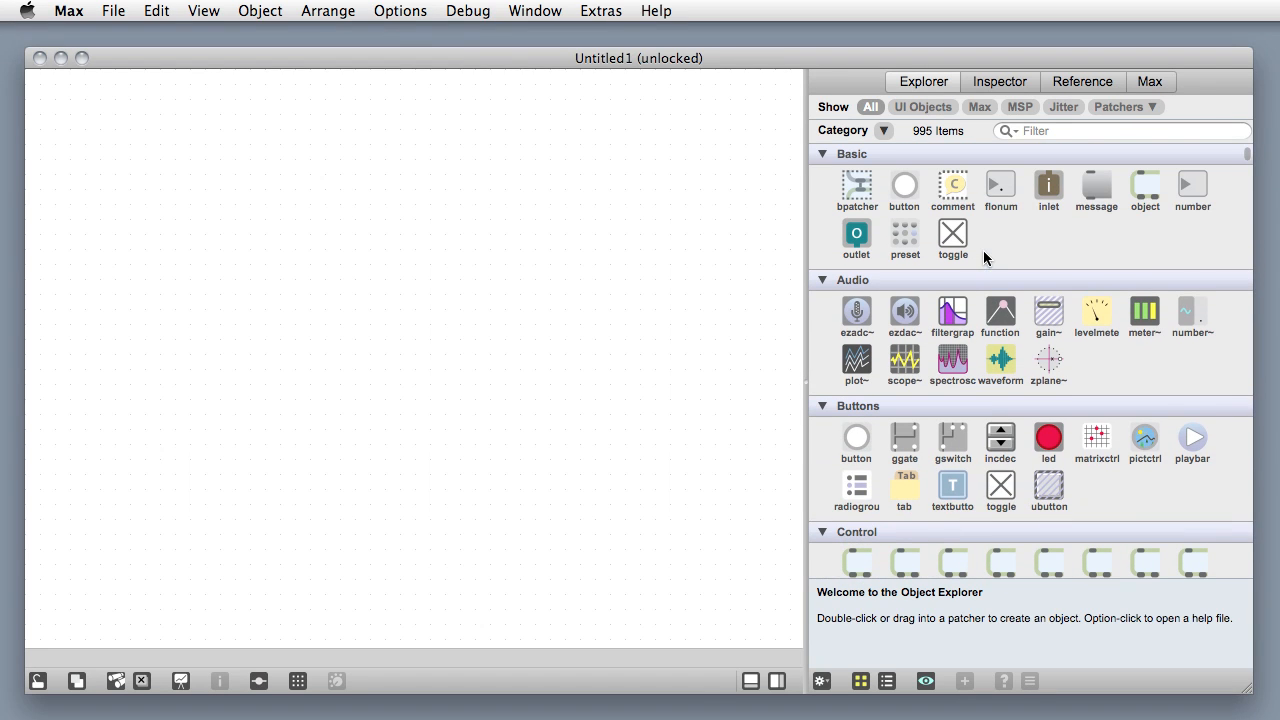
Add button objects from the Explorer and cord the upper button's outlet to the lower one.
click(904, 188)
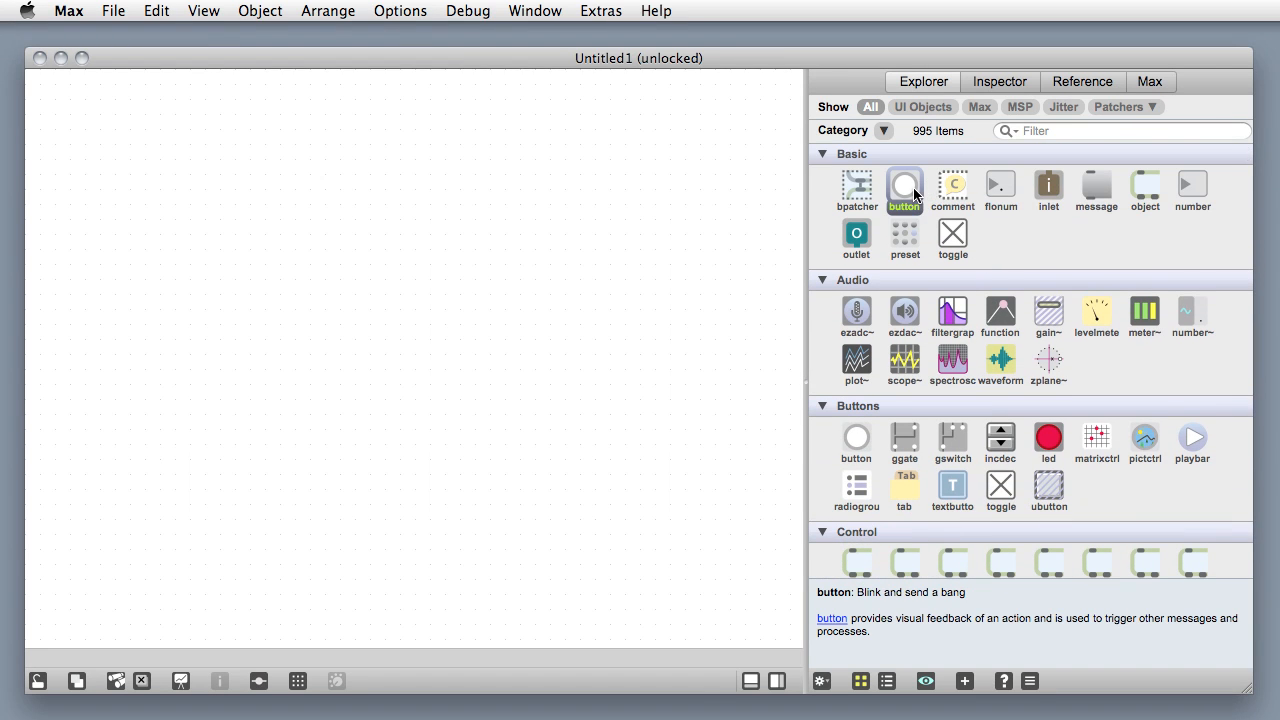
drag(904, 185, 160, 405)
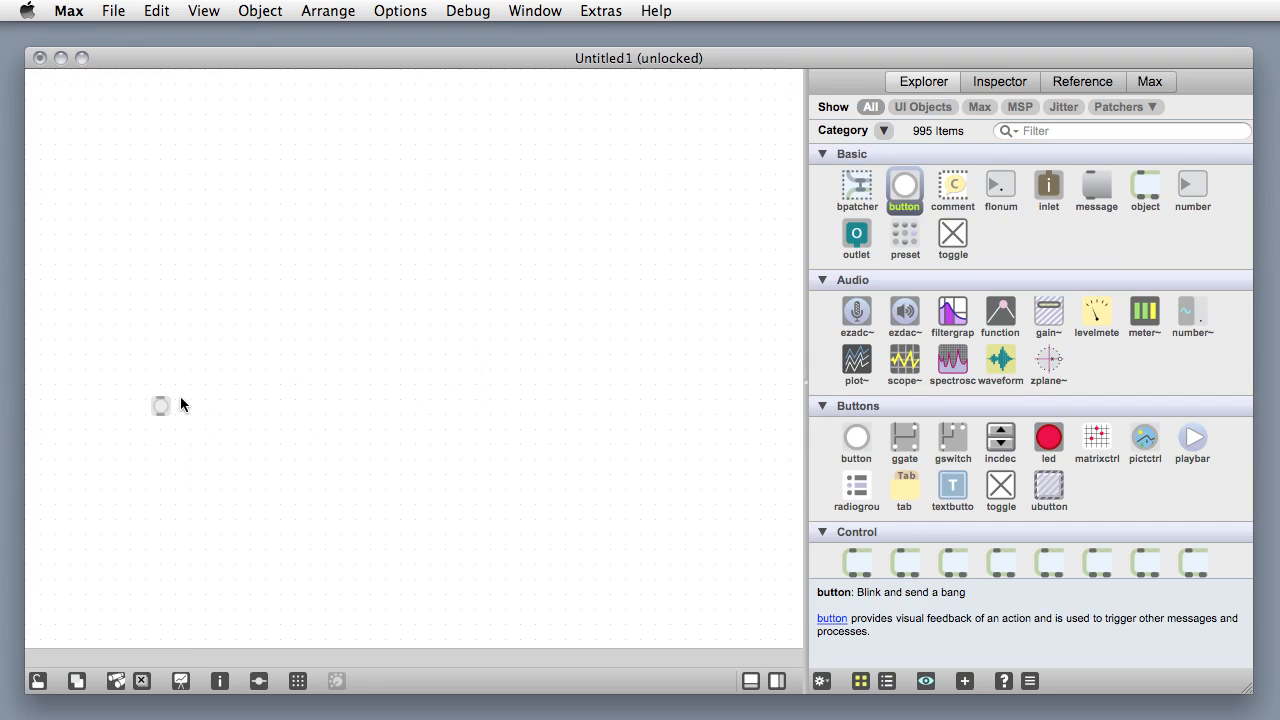
drag(168, 413, 300, 325)
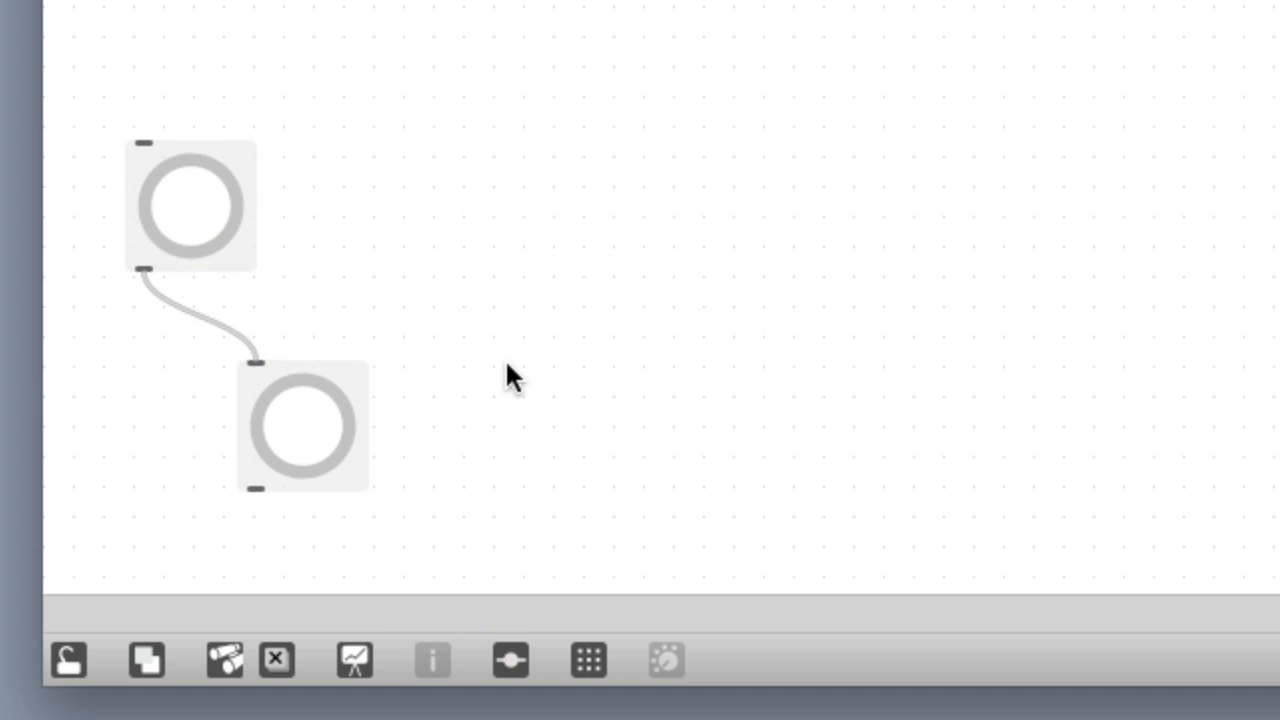
mouse_move(68, 659)
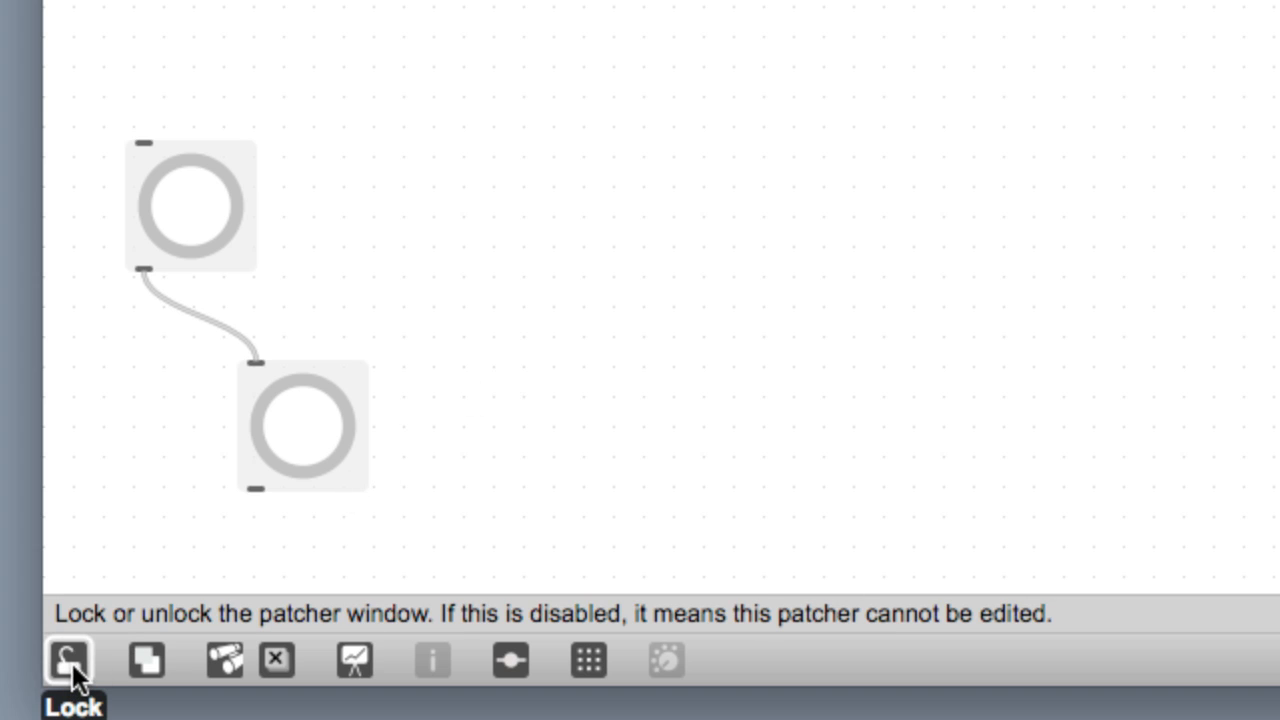
Lock the patch, bang the top button so both buttons flash, then unlock.
click(68, 659)
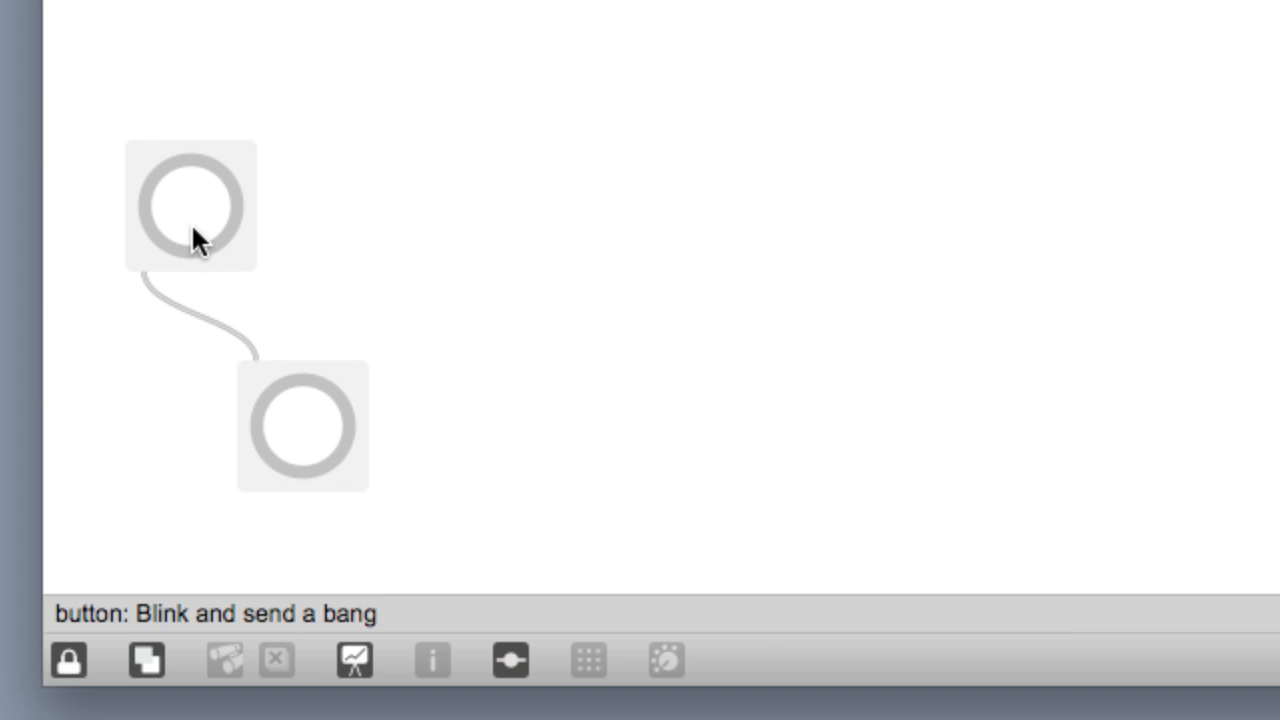
click(190, 205)
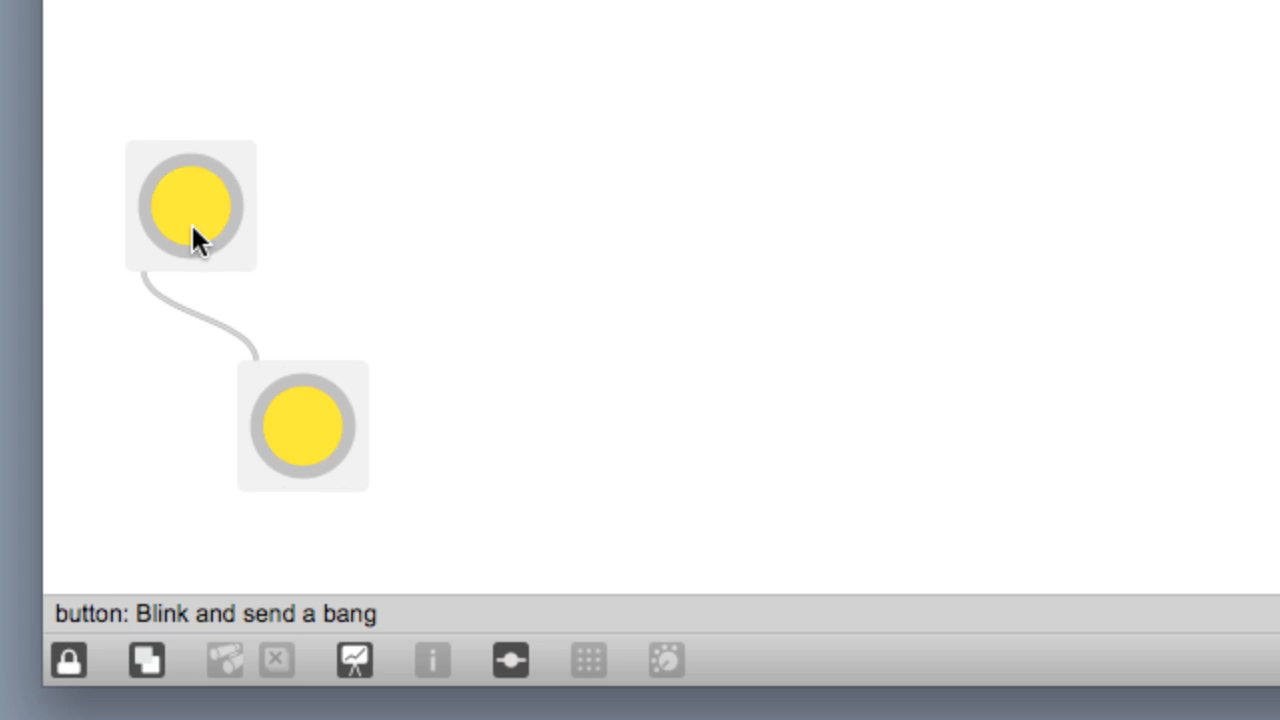
click(68, 659)
text(random 240)
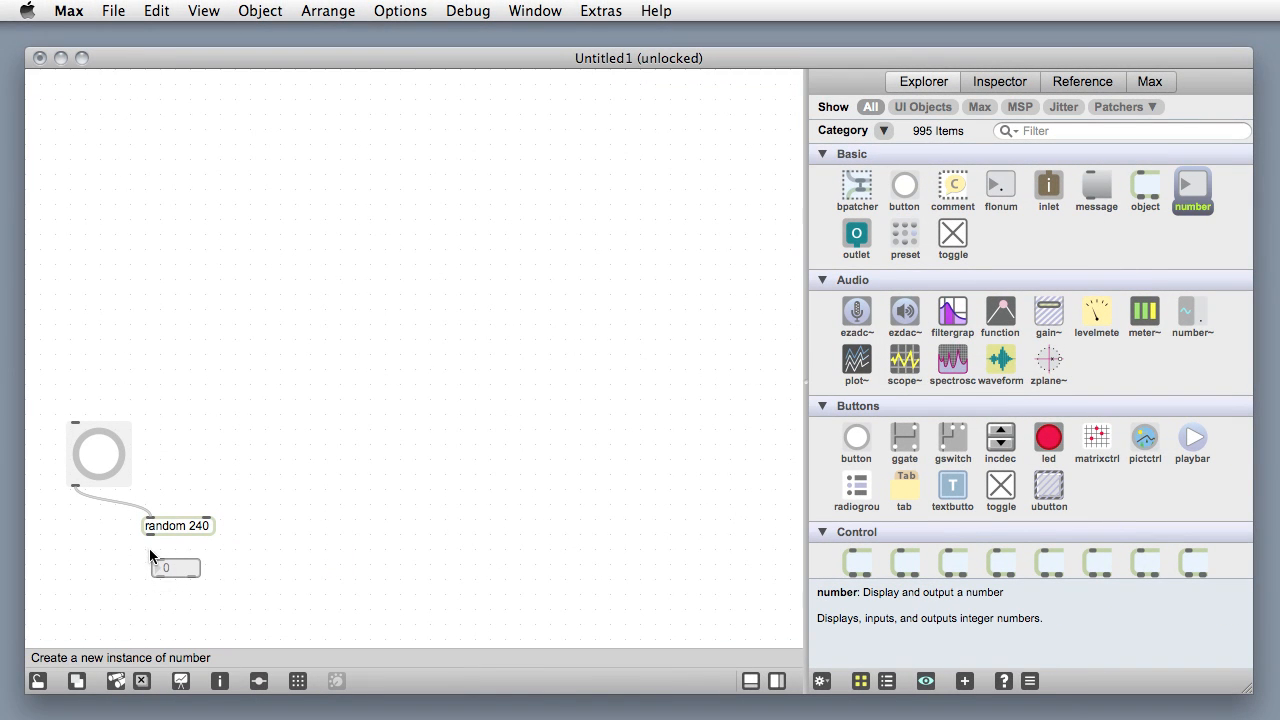
Place a number box under random 240 and bang the button twice for random values.
click(165, 567)
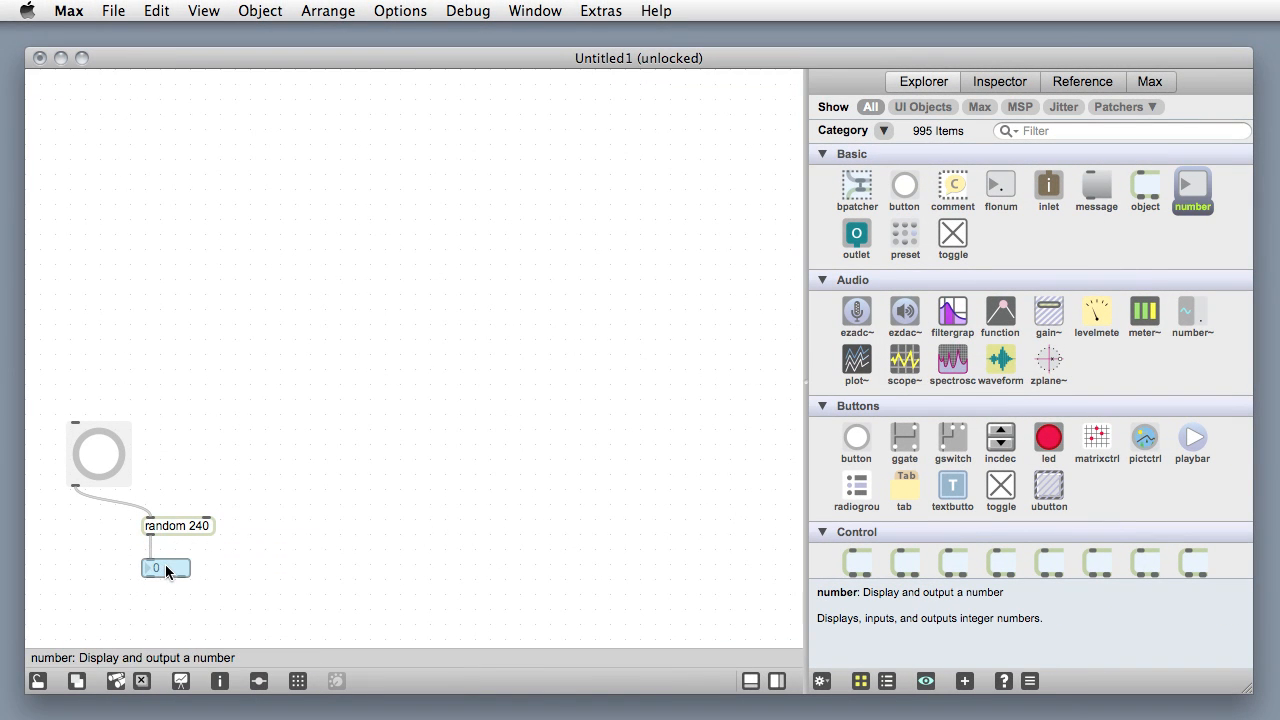
click(98, 453)
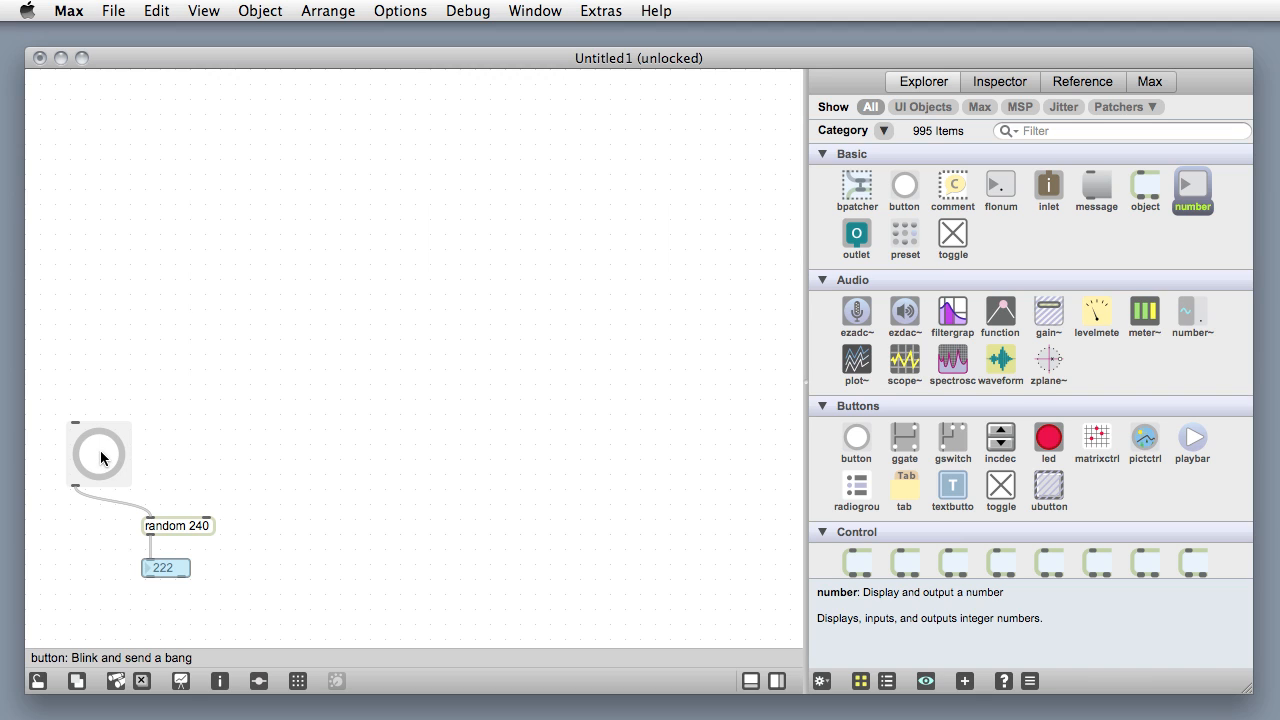
click(99, 454)
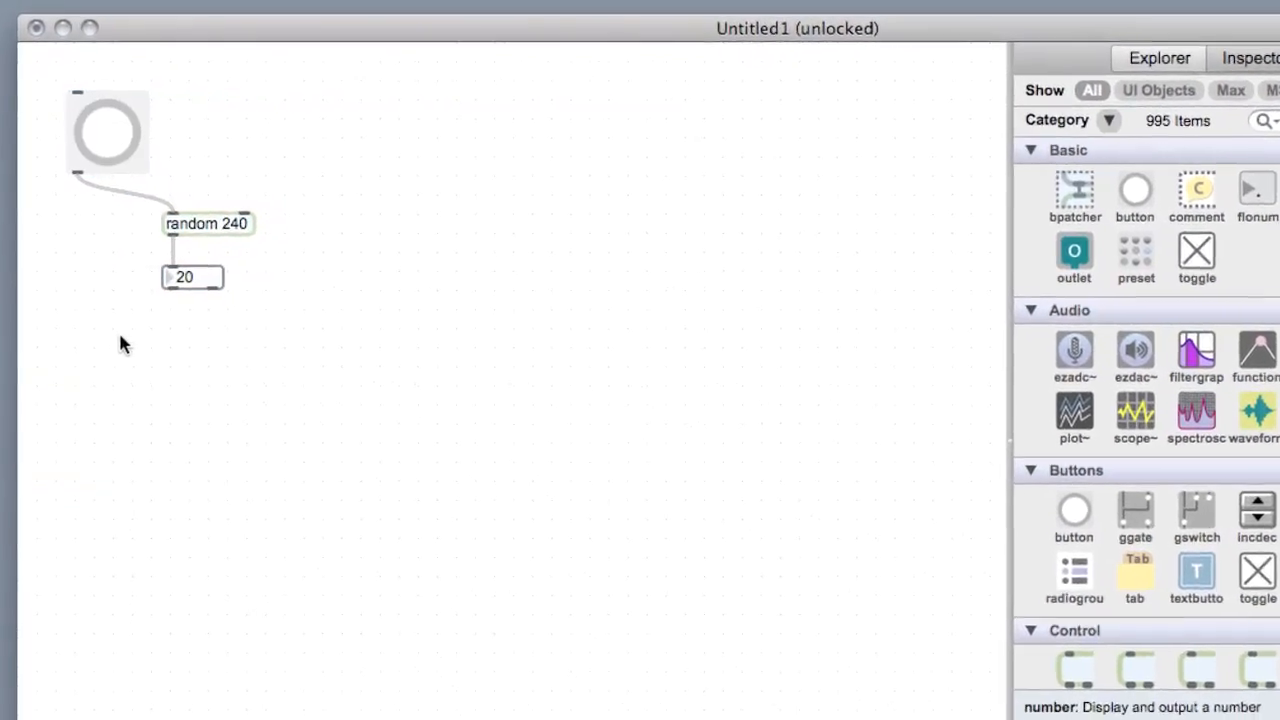
Create a counter 1 4 object, then bang the button twice to update both number boxes.
text(counter)
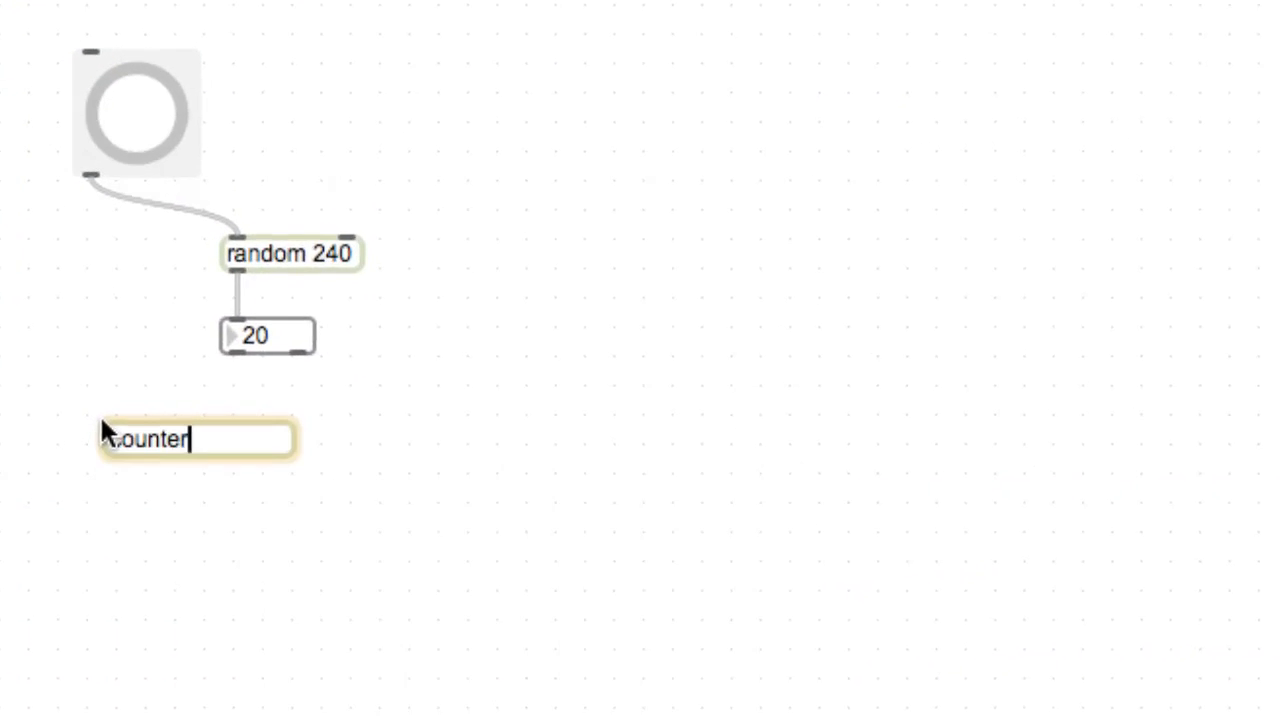
text(1 4)
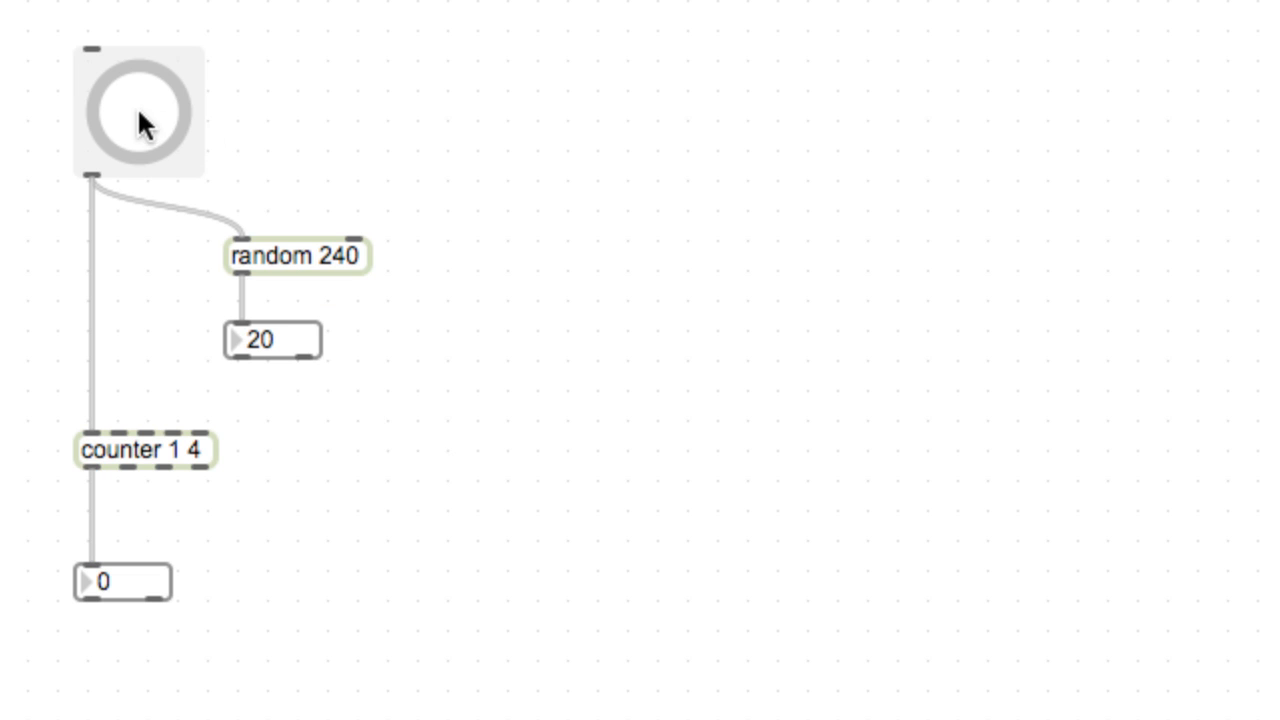
click(140, 110)
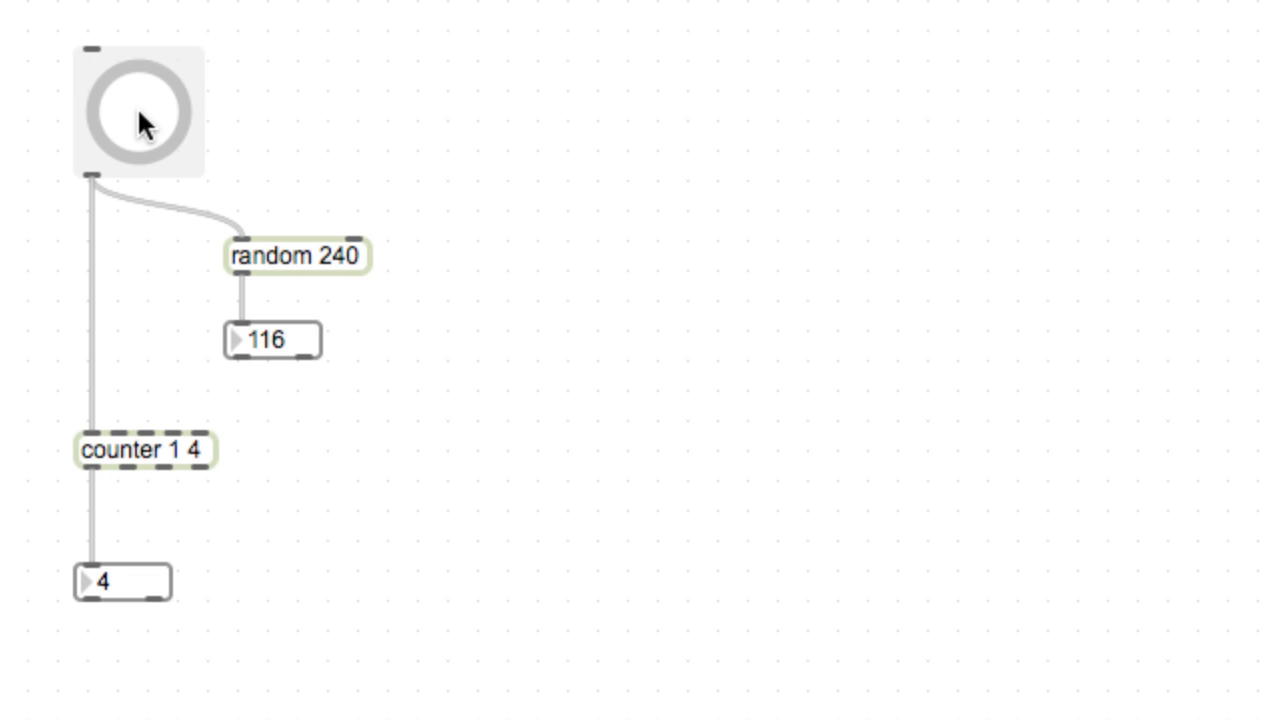
click(140, 110)
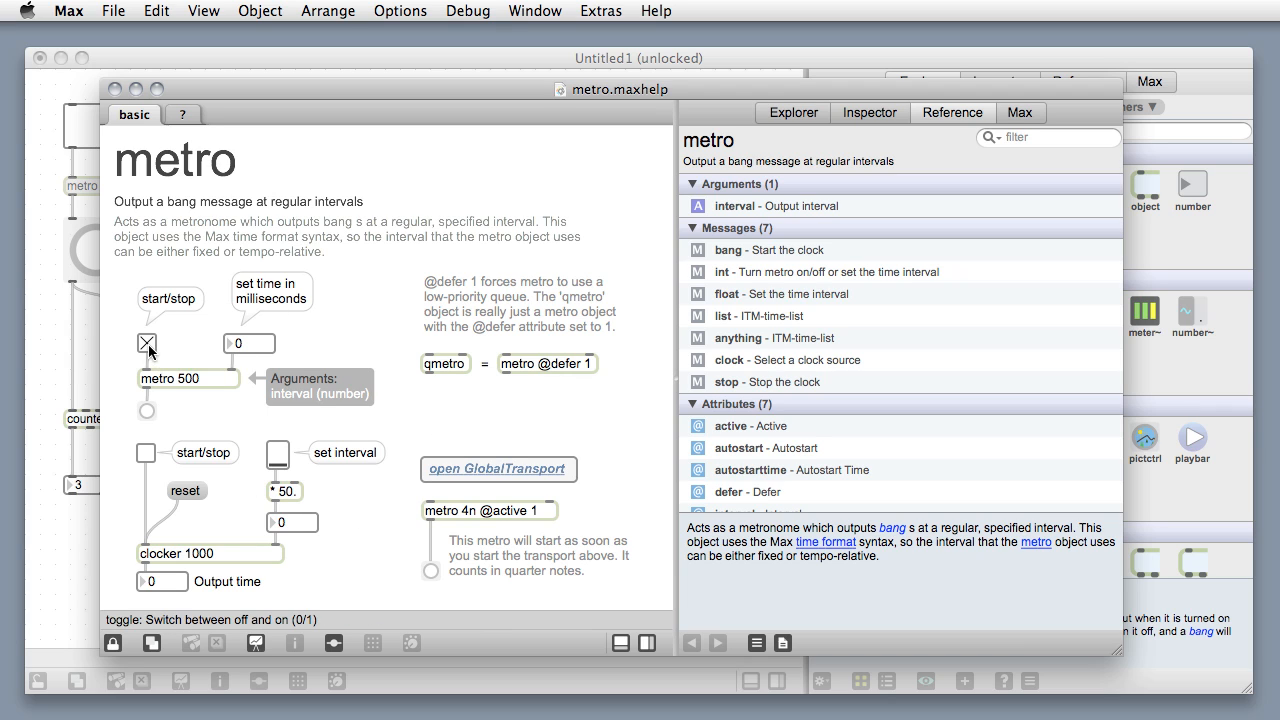
Toggle the metronome in the metro help example.
click(147, 344)
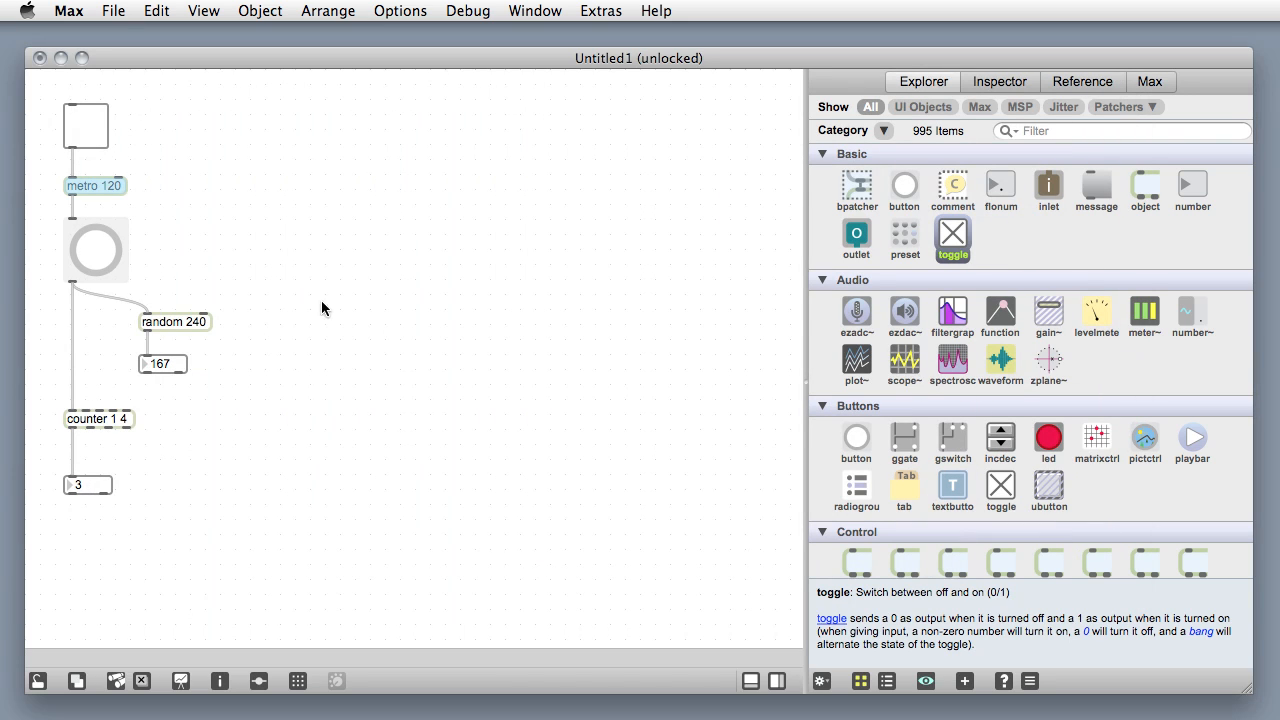
click(656, 11)
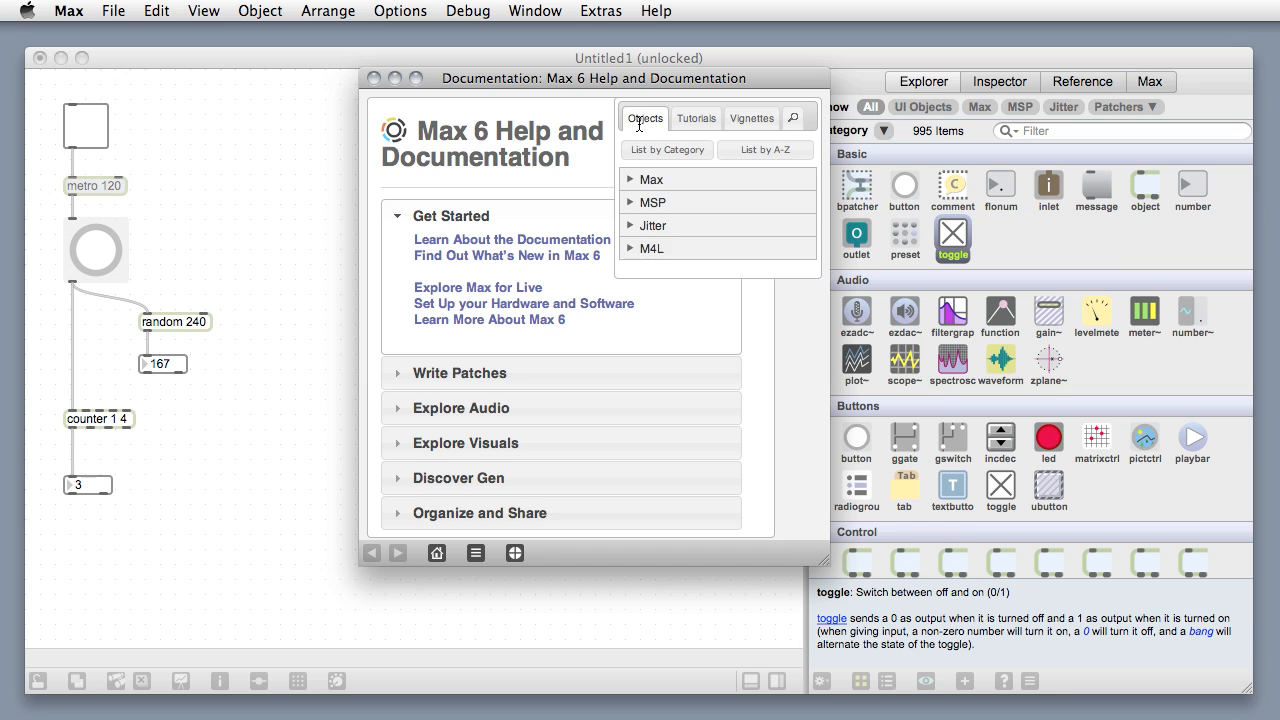
click(696, 118)
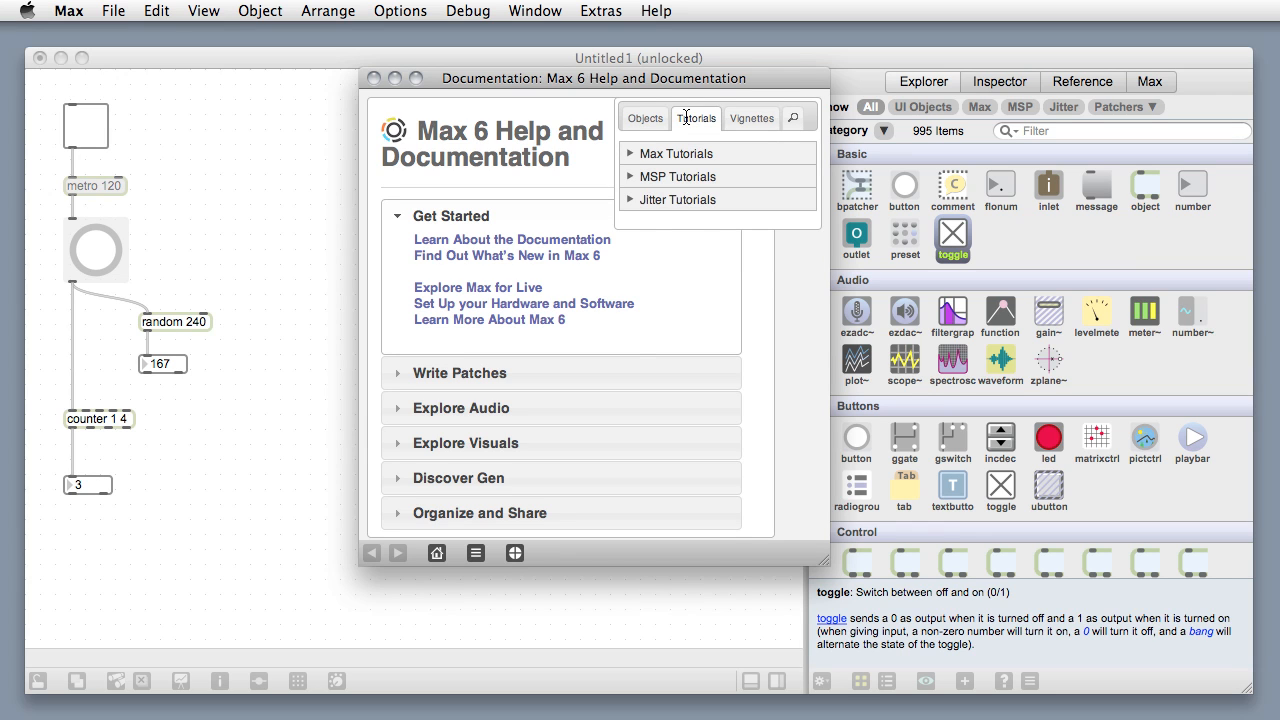
click(751, 117)
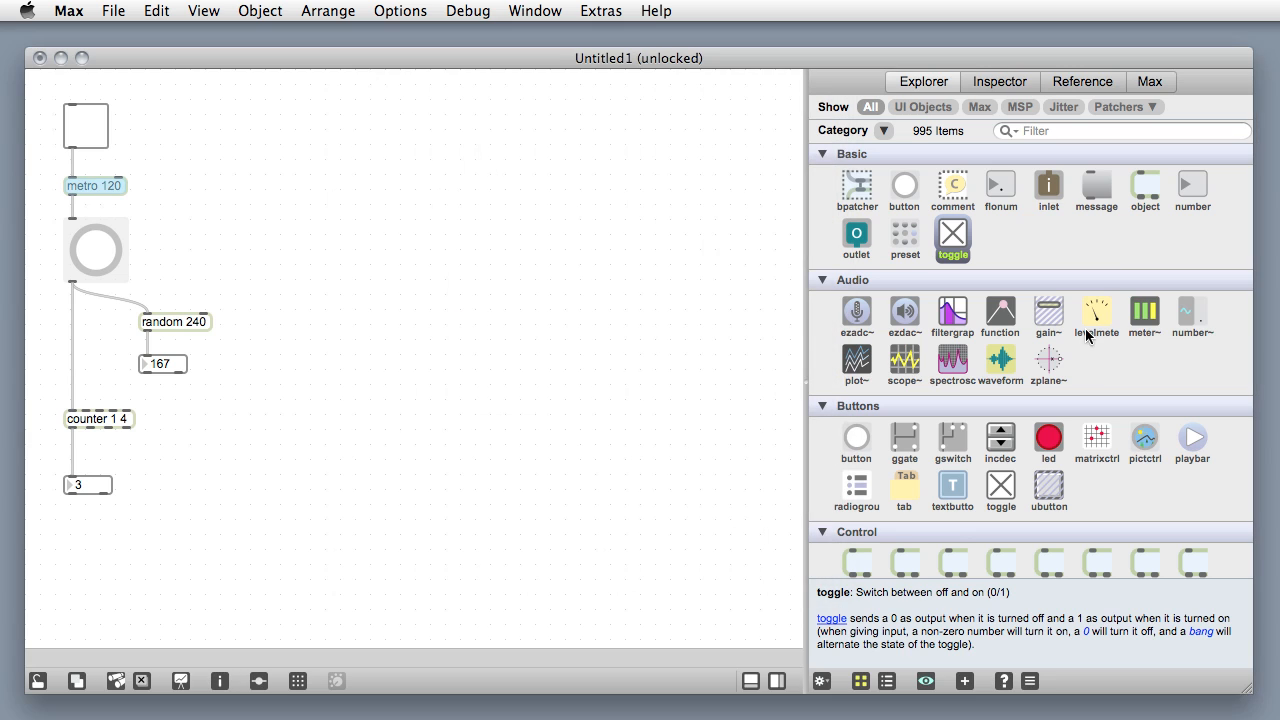
Add a message box and type a read message naming the countdown movie file.
click(1096, 190)
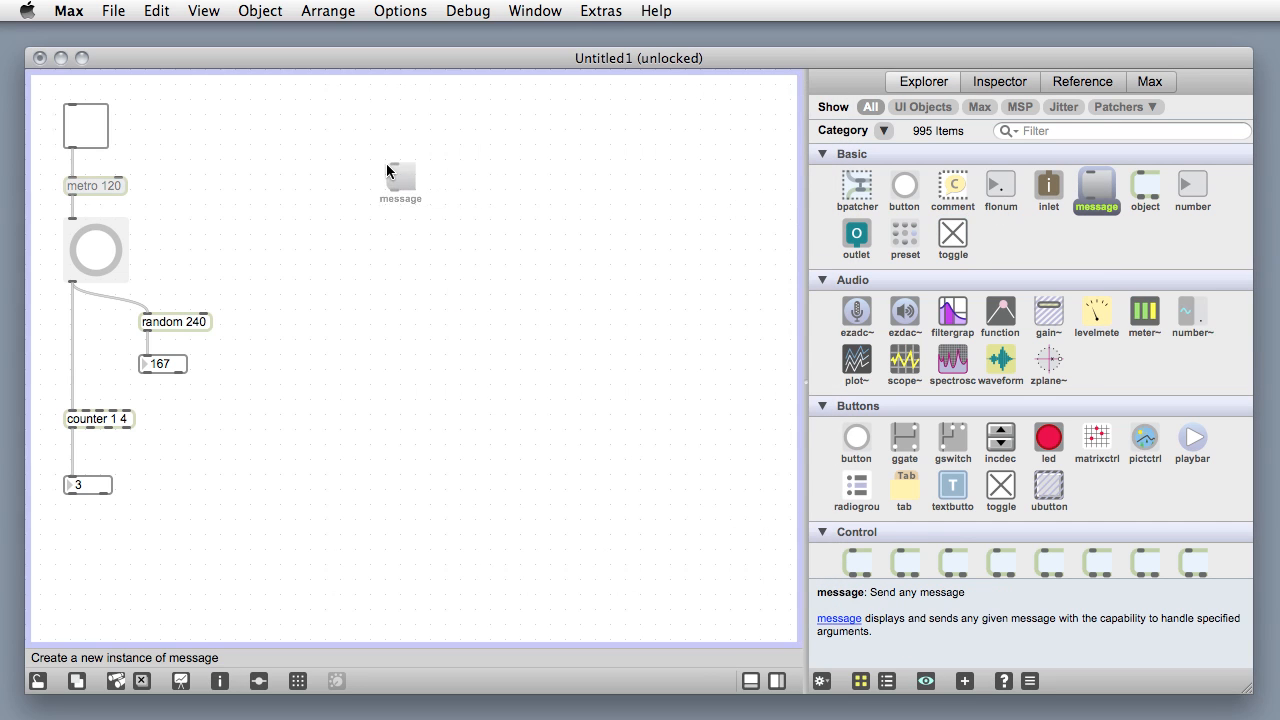
text(boing!)
text(read)
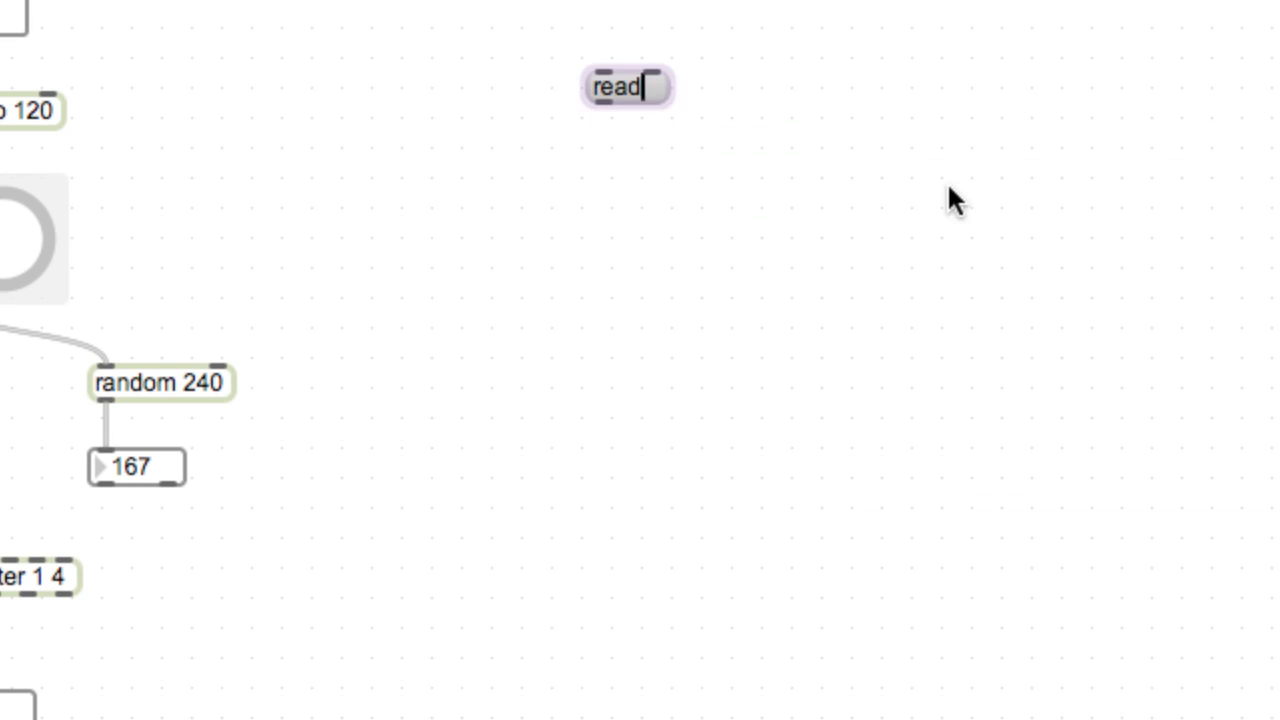
text(countdown.mo)
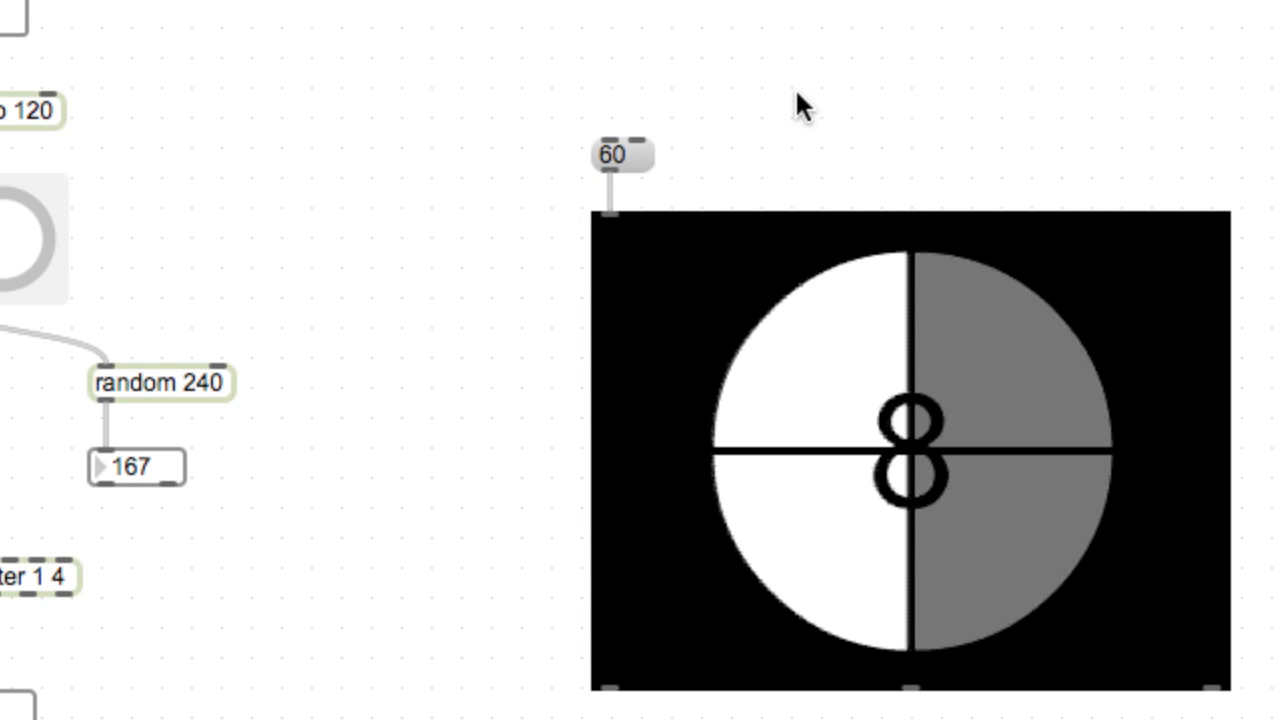
Jump the movie to frame 60, then patch the random number box into the player.
click(620, 155)
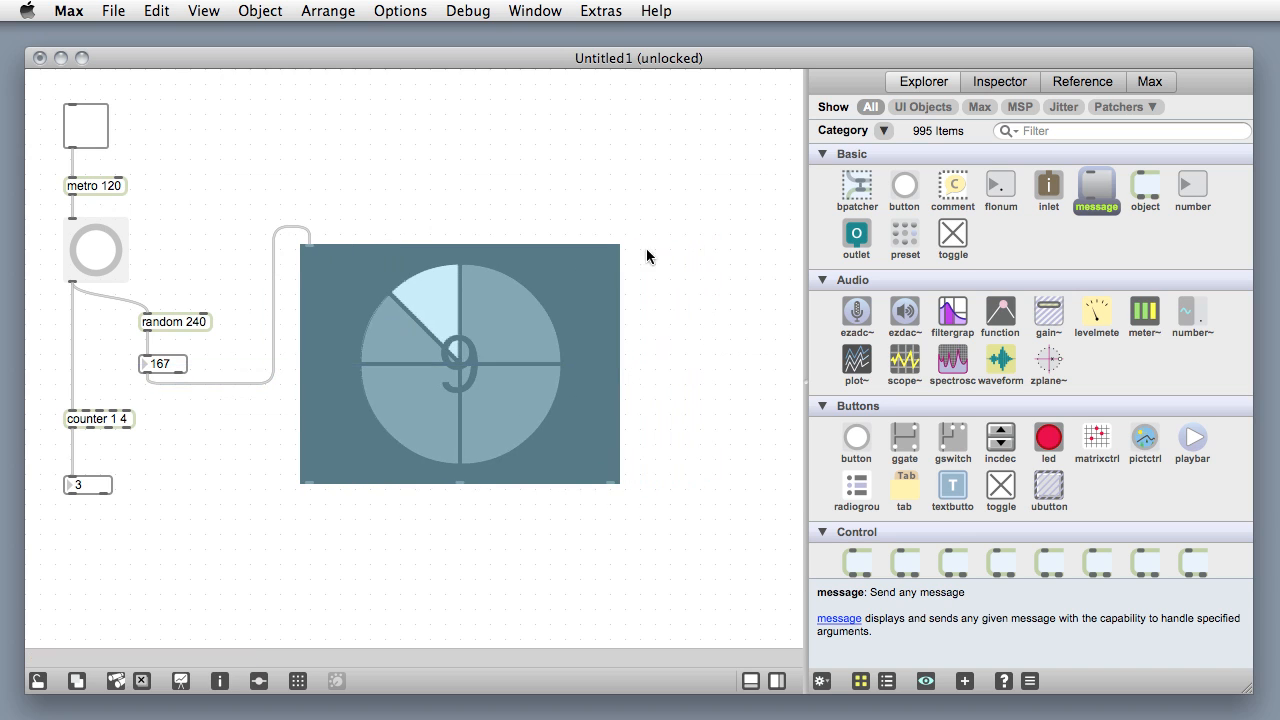
click(86, 125)
text(makenote)
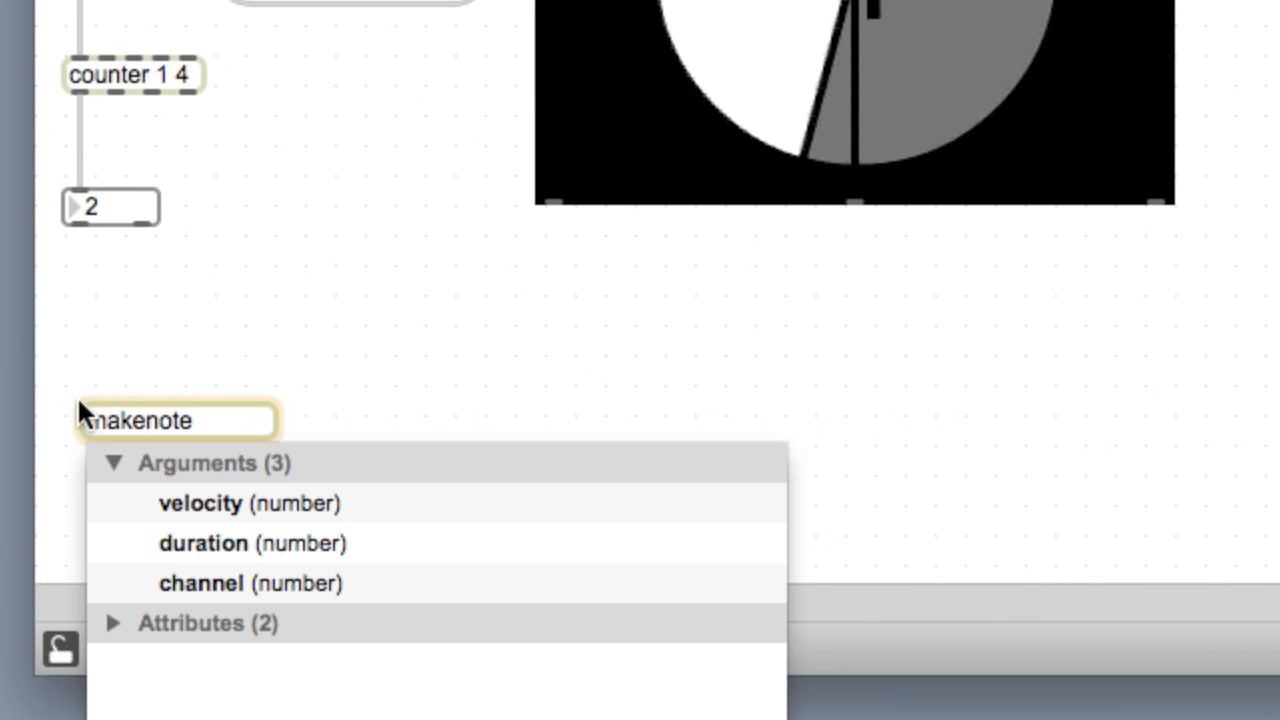
Create makenote 64 60 cabled into noteout, with a message box placed above makenote.
text(64 60)
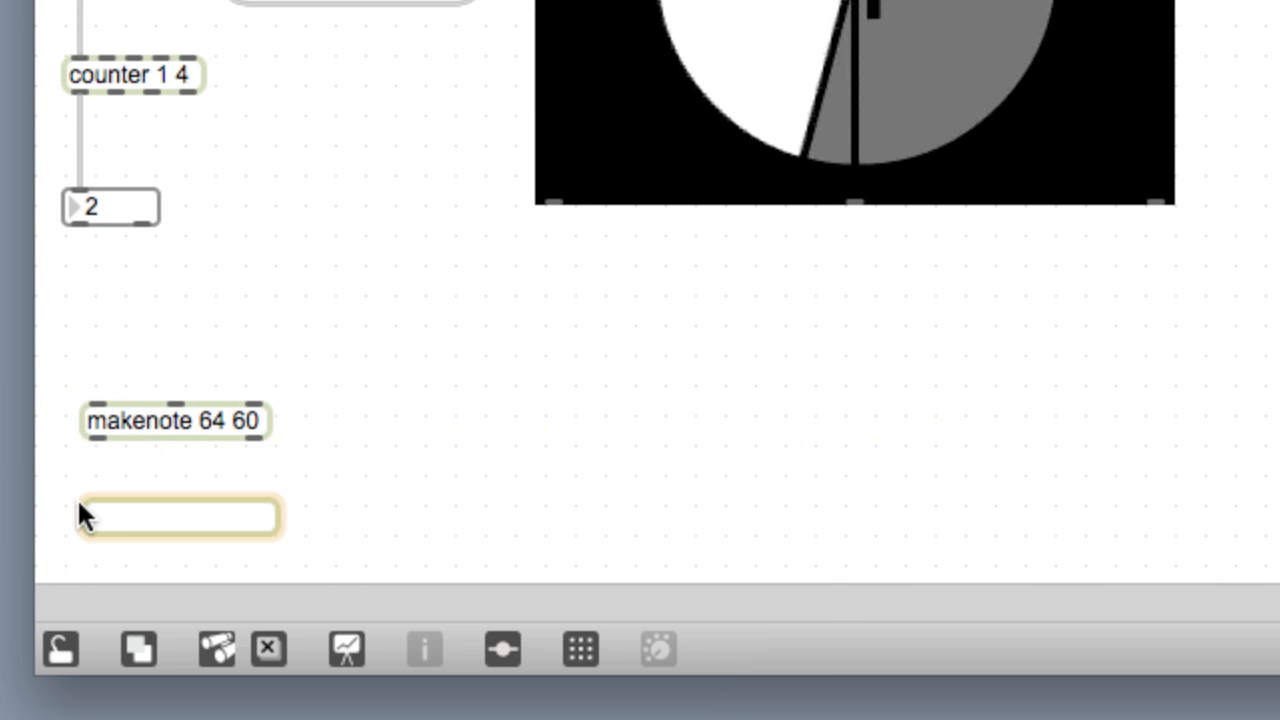
text(noteout)
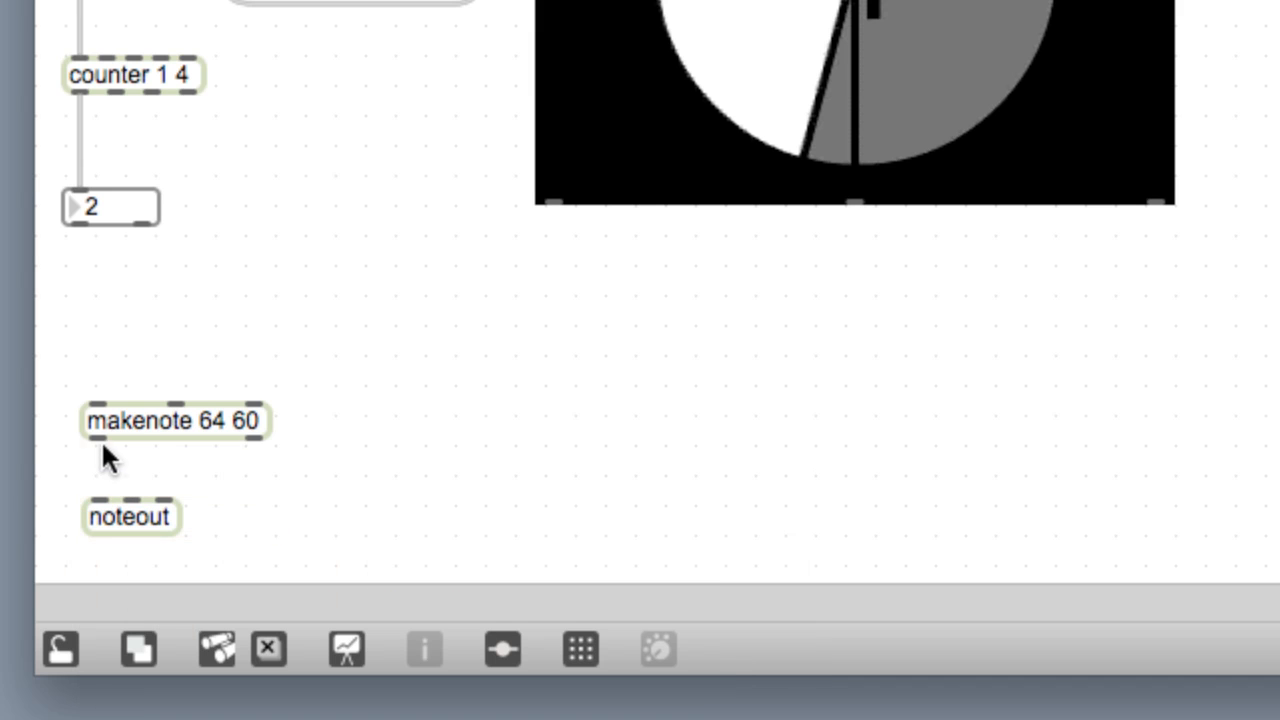
drag(95, 445, 140, 495)
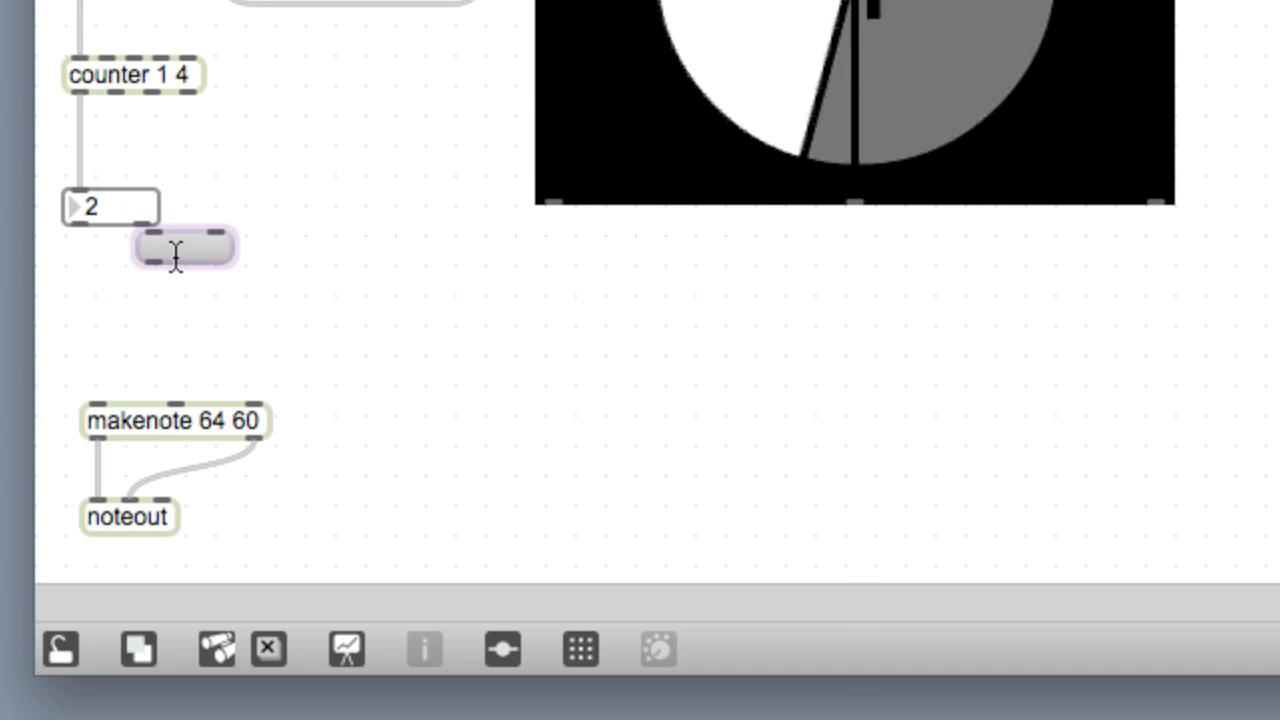
drag(185, 247, 108, 330)
text(60)
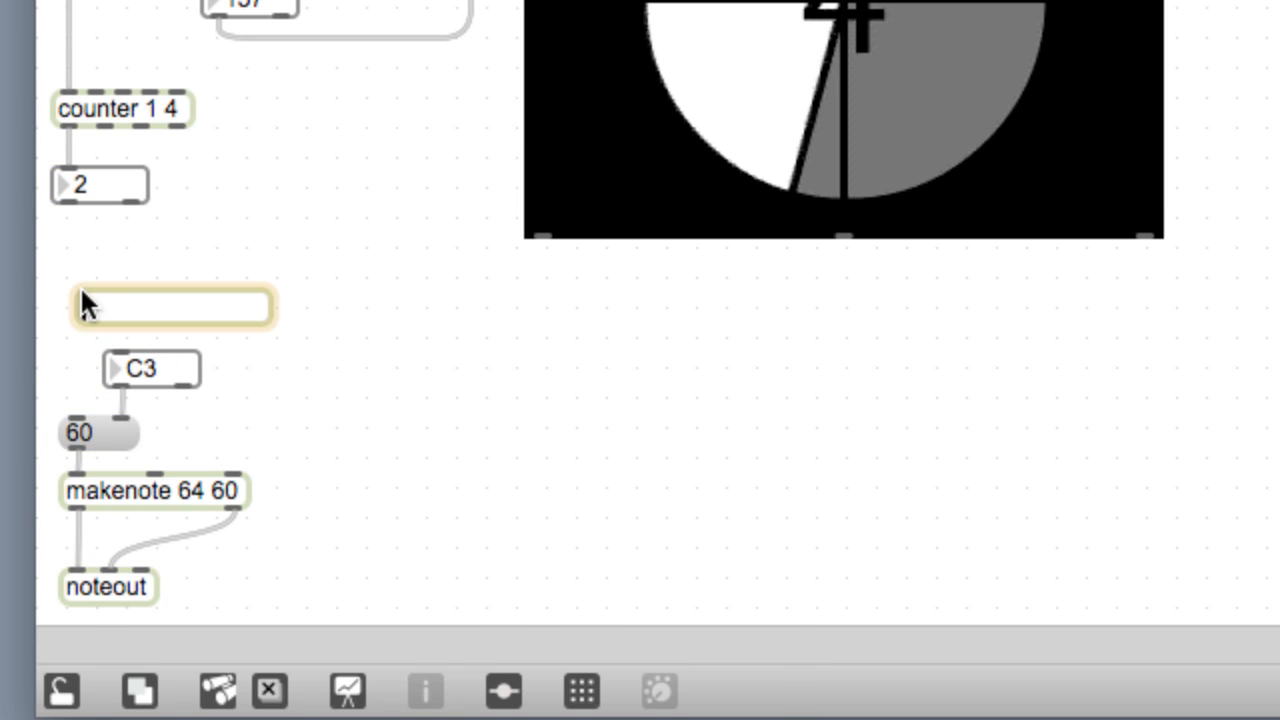
Type 'sel 1 2 3' into a new object below the counter's number box.
text(sel 1 2 3)
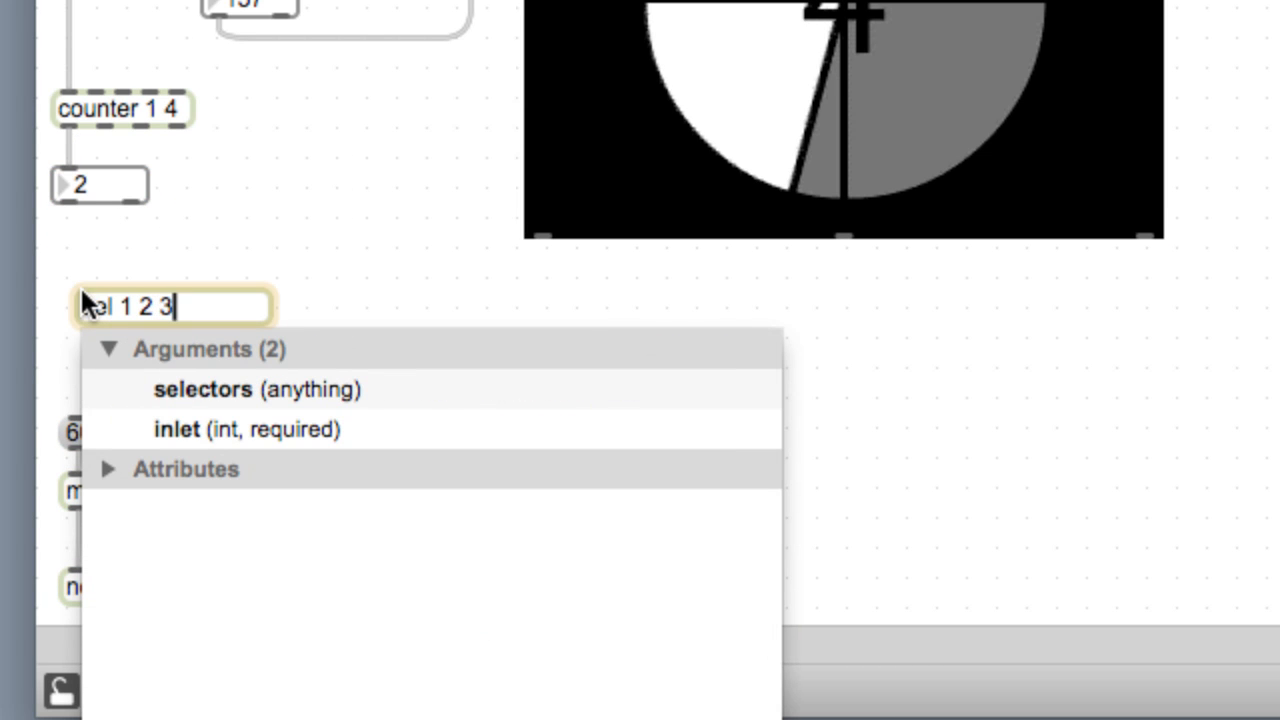